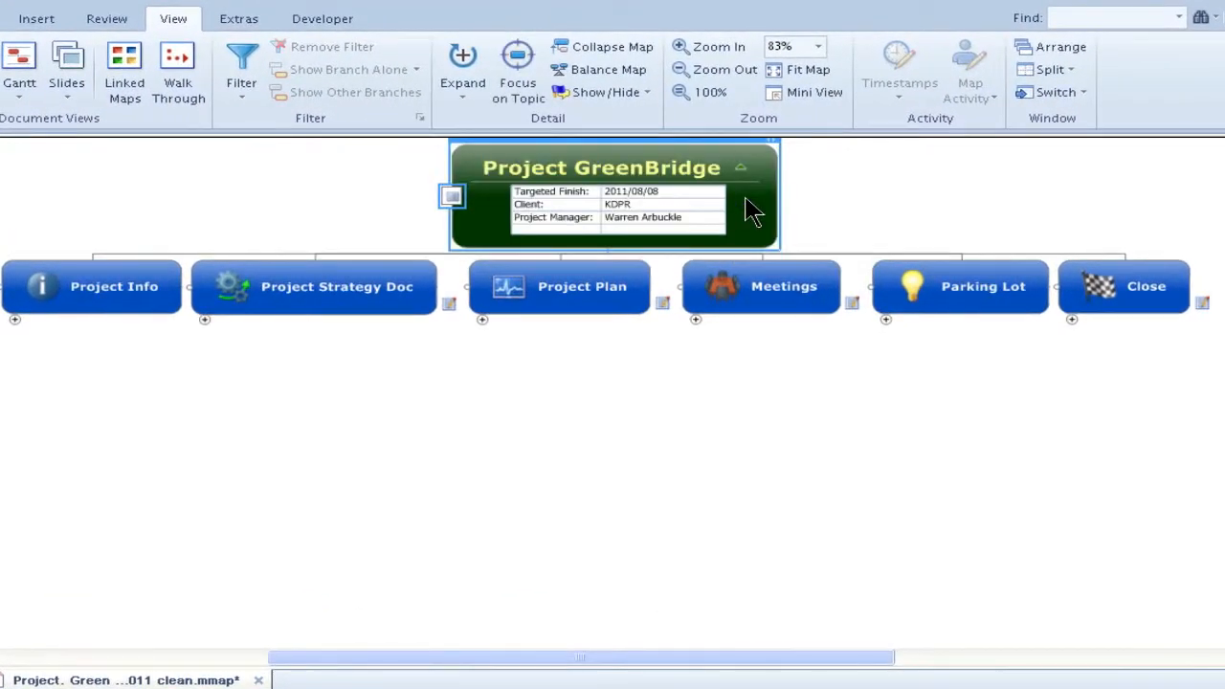
pyautogui.moveTo(314, 241)
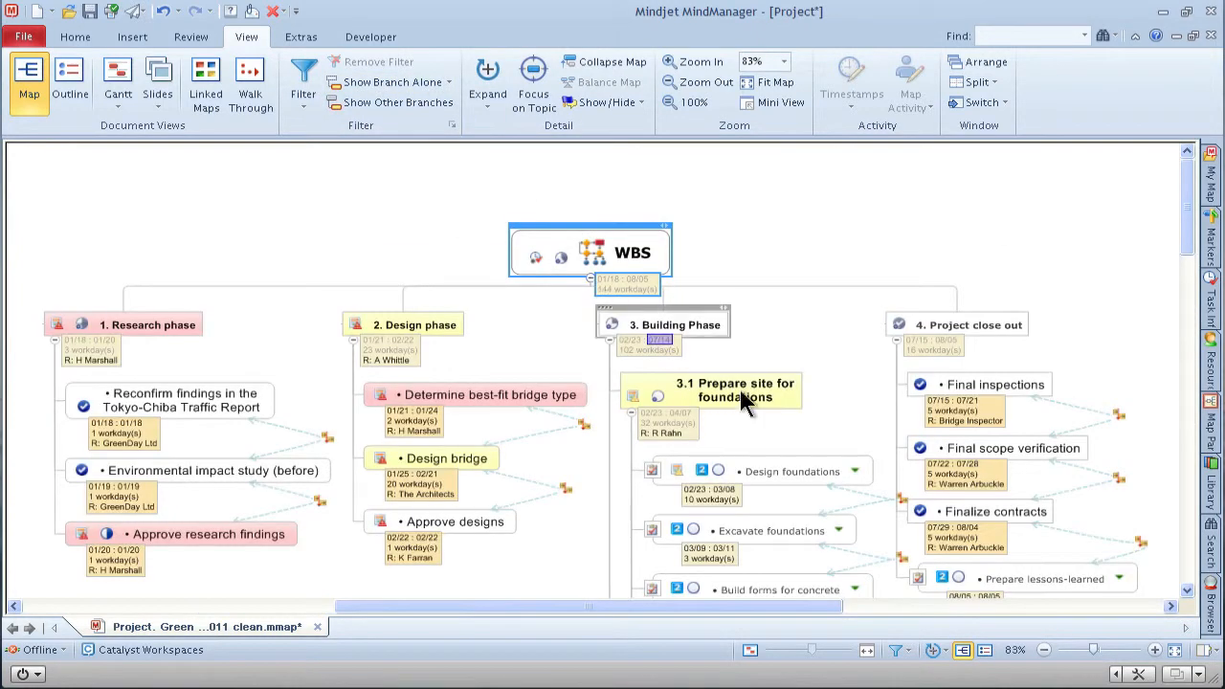
pyautogui.scroll(-3)
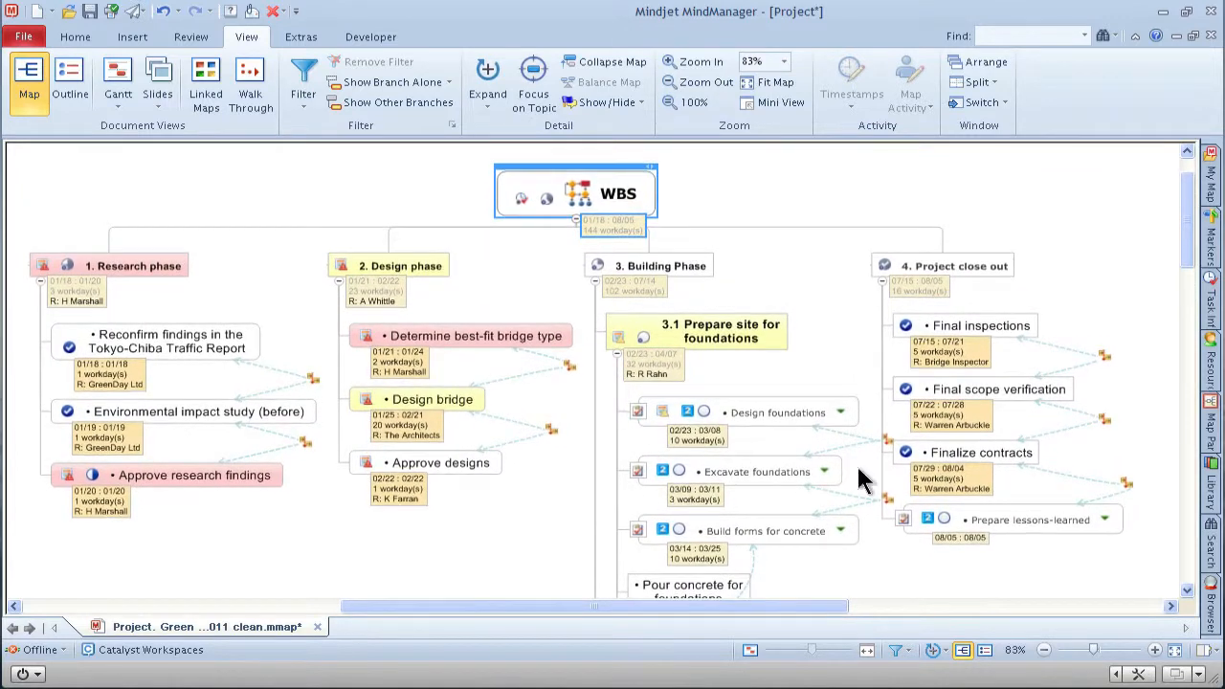
pyautogui.click(302, 73)
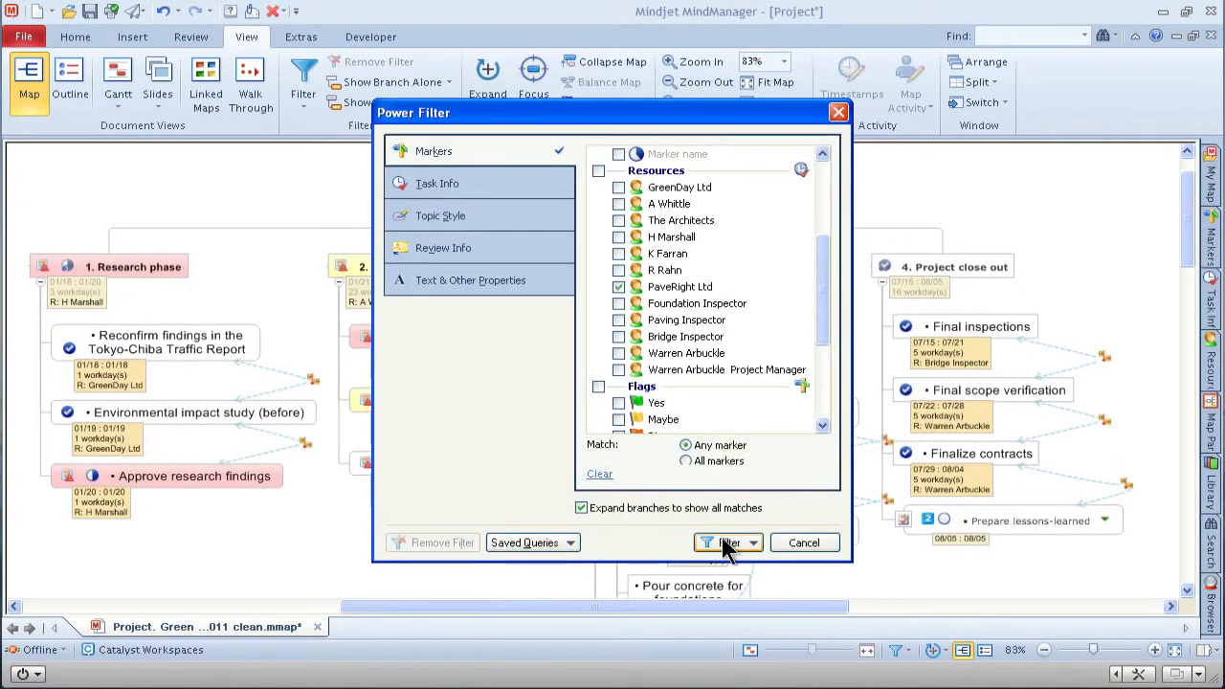
pyautogui.click(727, 543)
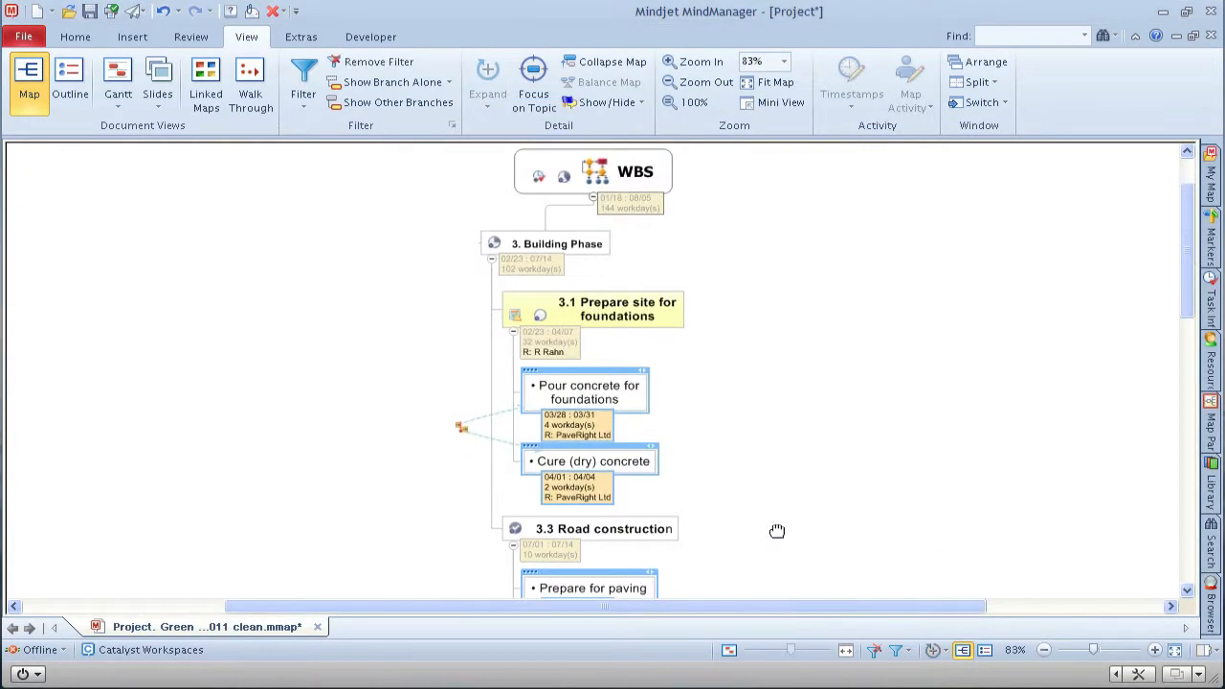
pyautogui.moveTo(781, 539)
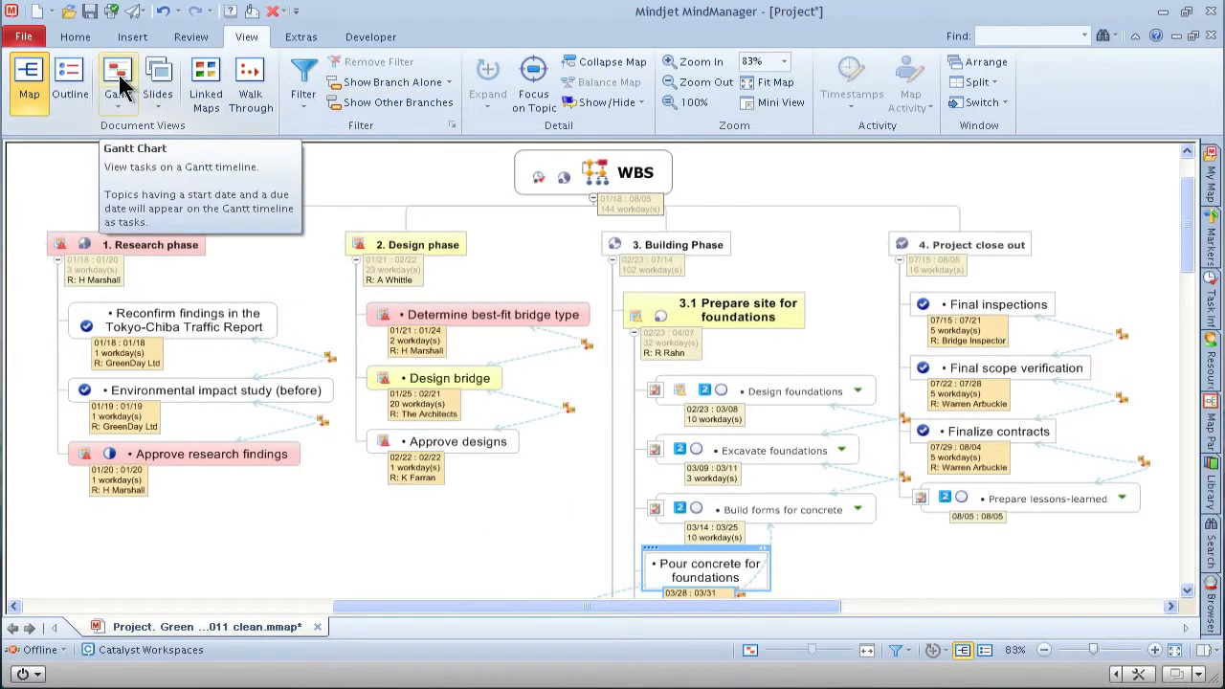
pyautogui.click(117, 76)
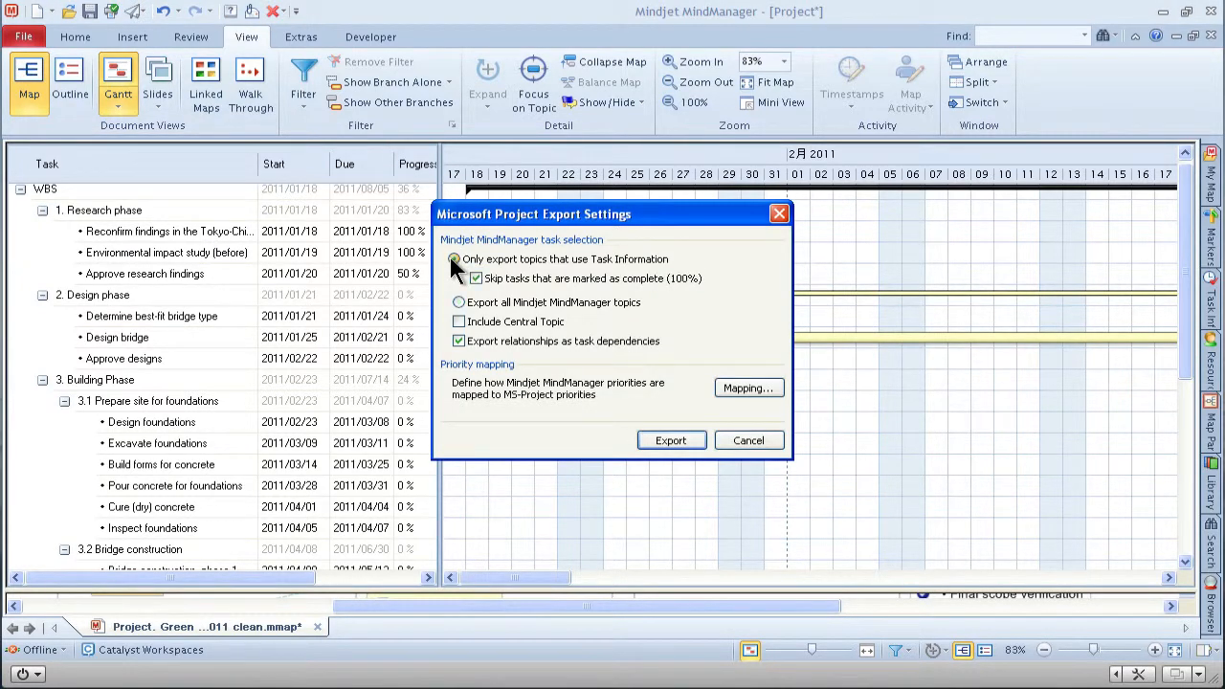
# Step: Export only topics with Task Information to Project. Green Bridge 2011 clean.mpp and close the progress box
pyautogui.click(670, 440)
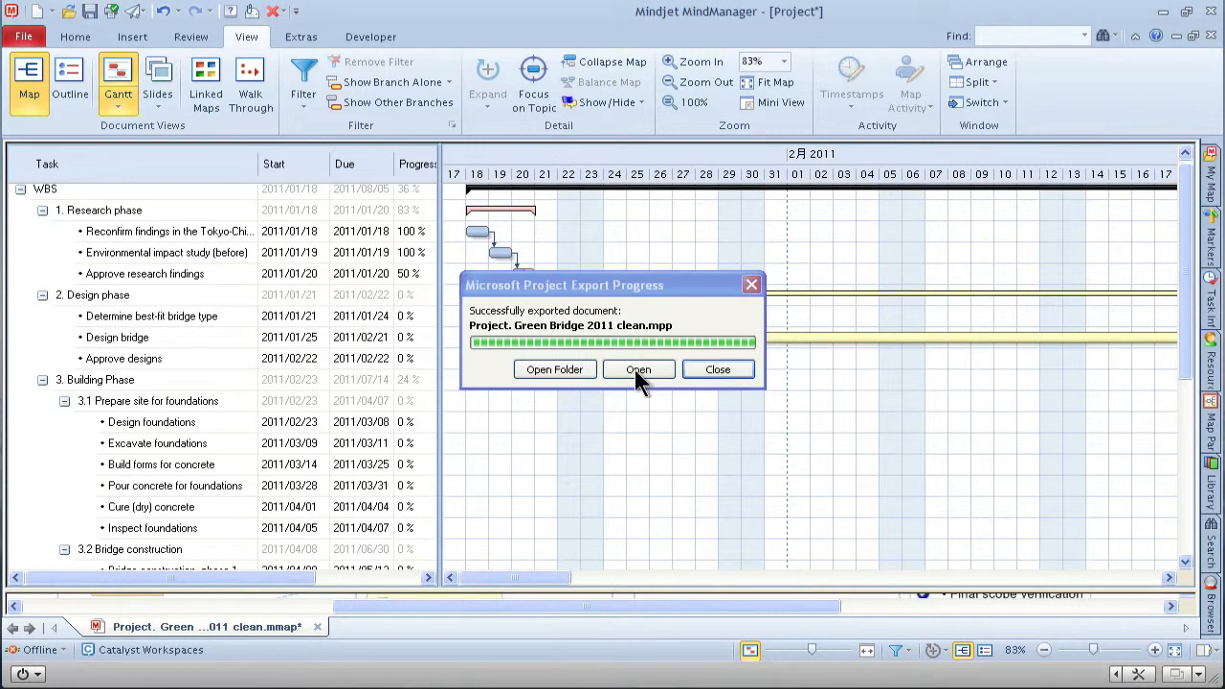
pyautogui.click(639, 369)
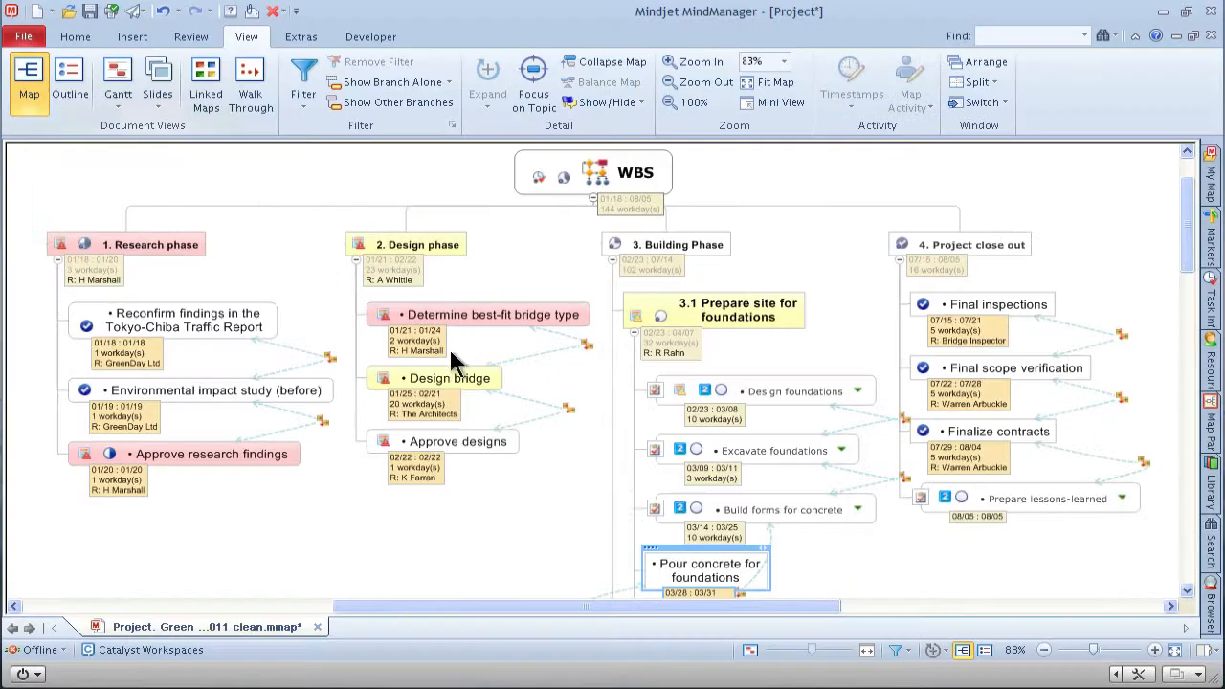
# Step: Show March 9, 2011 in Outlook Calendar and open the Excavate foundations task (2011/03/09–2011/03/11)
pyautogui.click(795, 390)
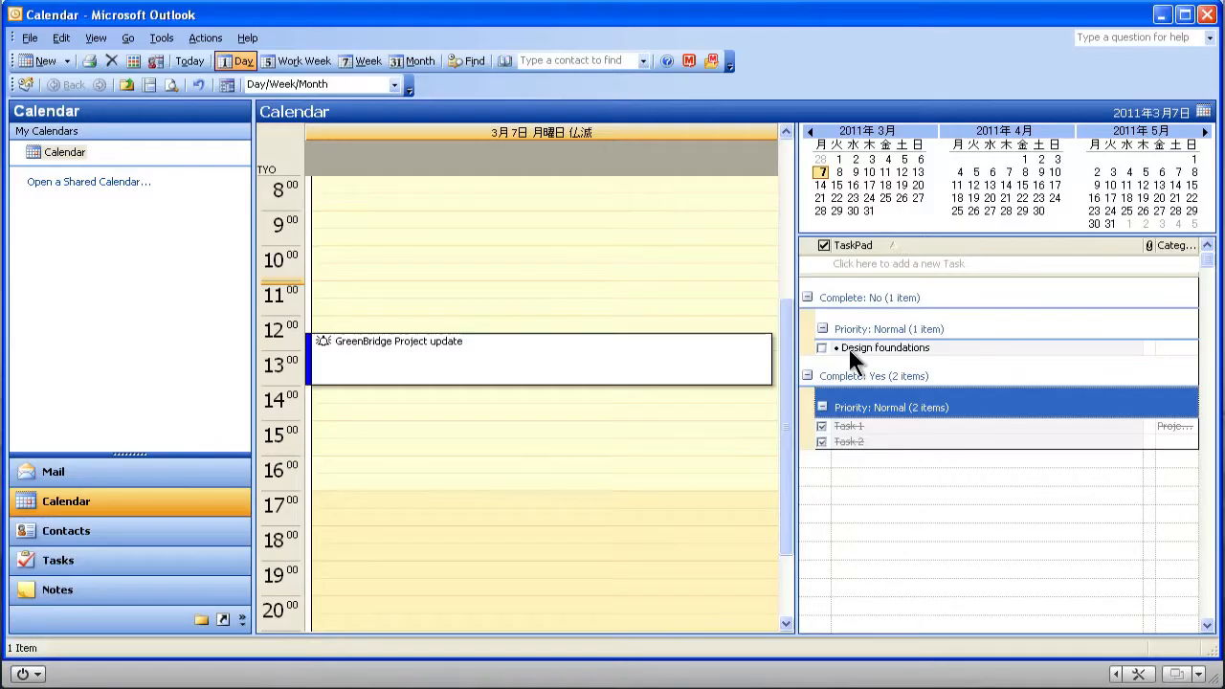
pyautogui.click(857, 173)
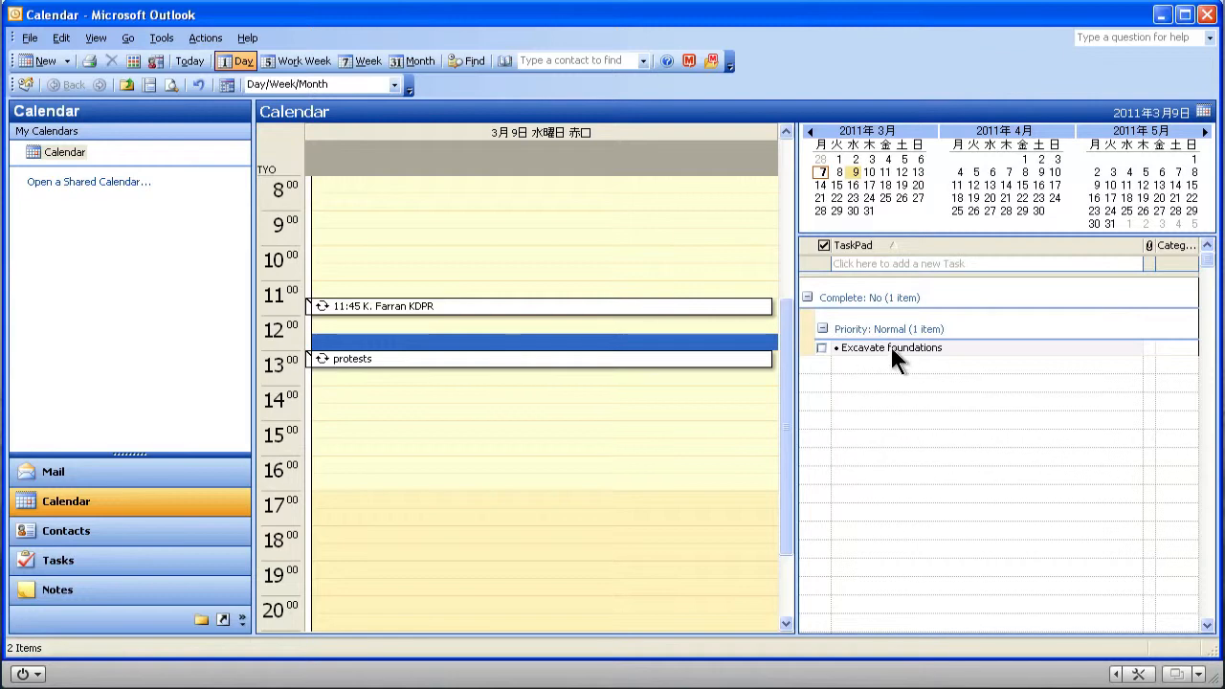
pyautogui.doubleClick(890, 348)
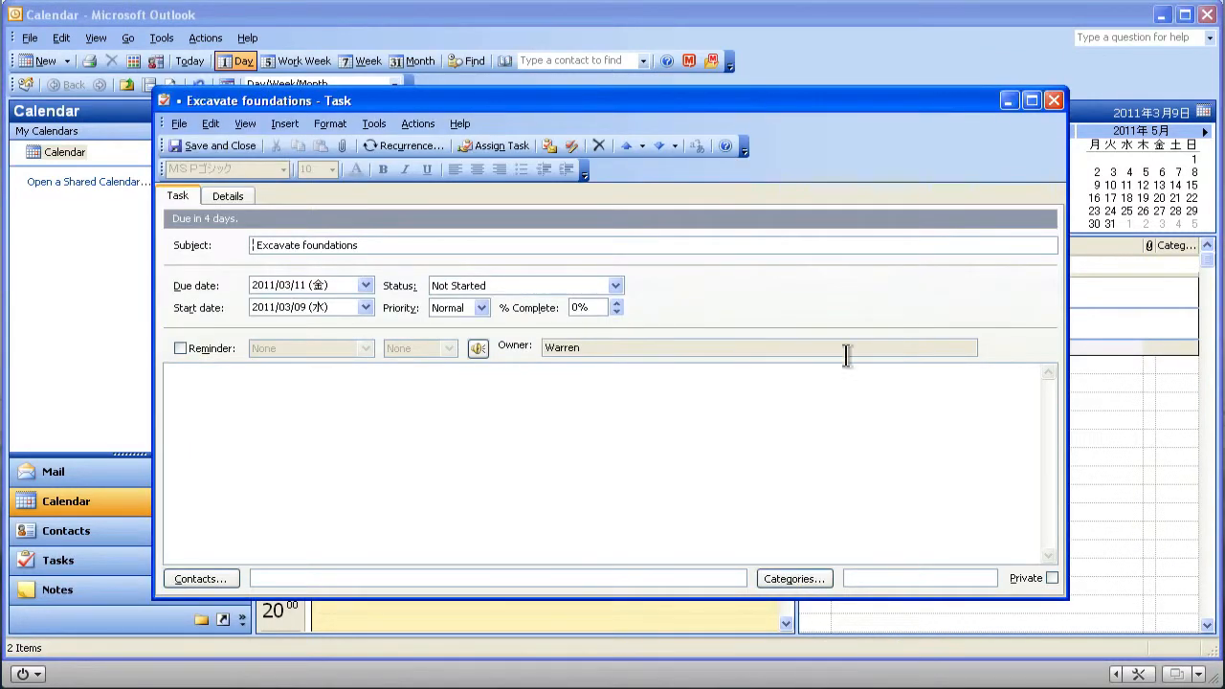